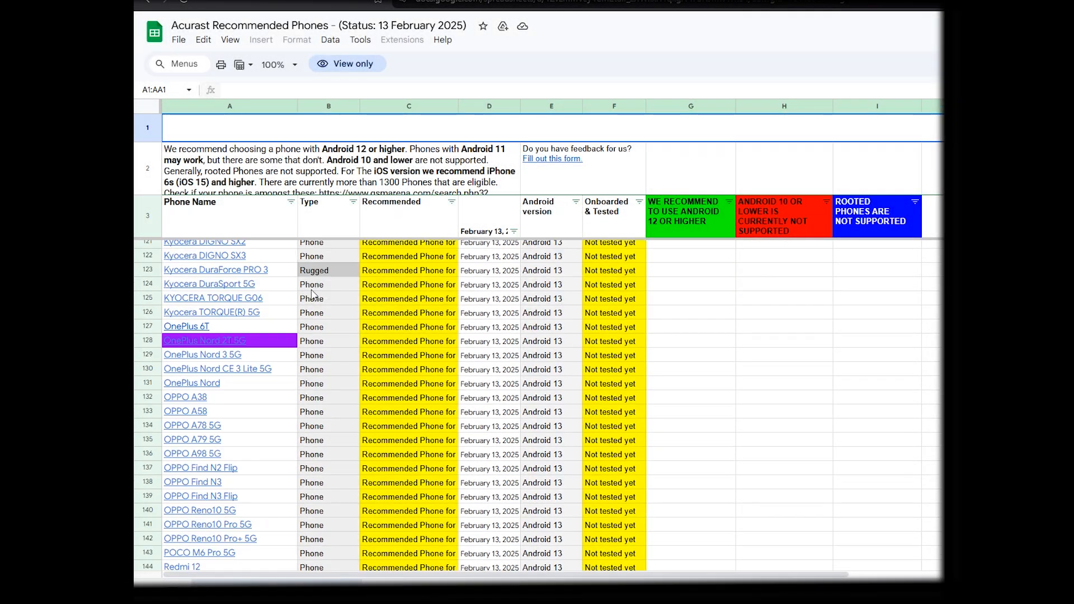
# Scroll the MetaMask site and open the MetaMask wallet from the browser extensions list
pyautogui.scroll(-3)
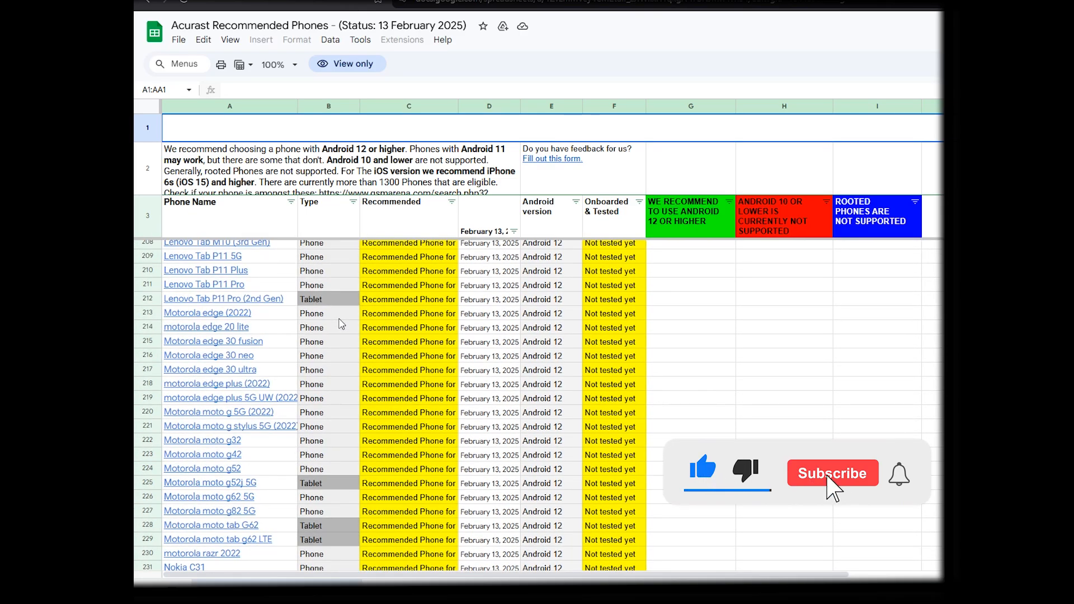
pyautogui.scroll(-3)
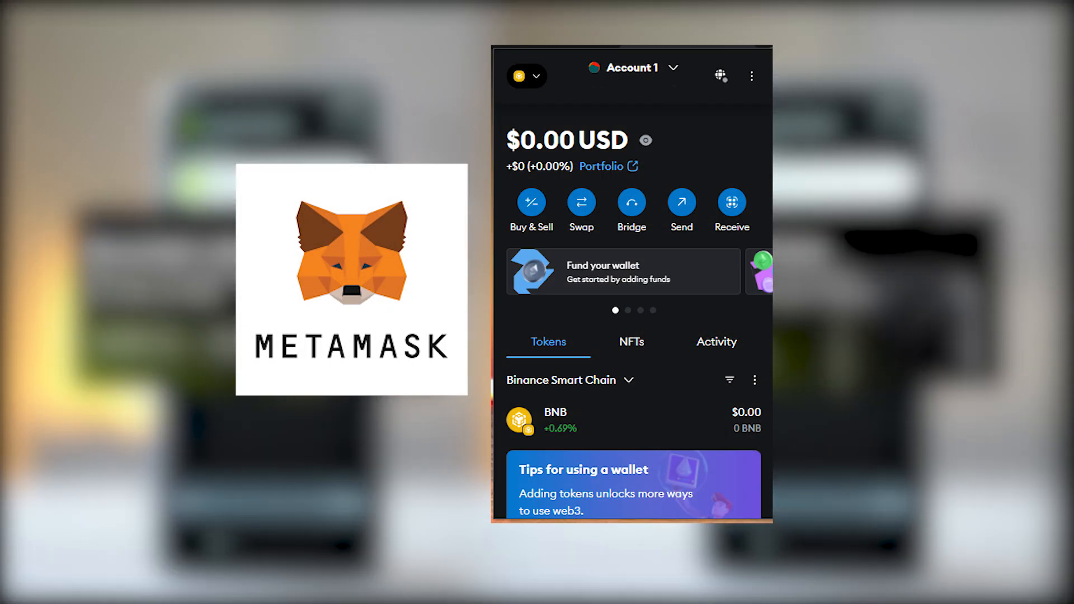
pyautogui.click(949, 31)
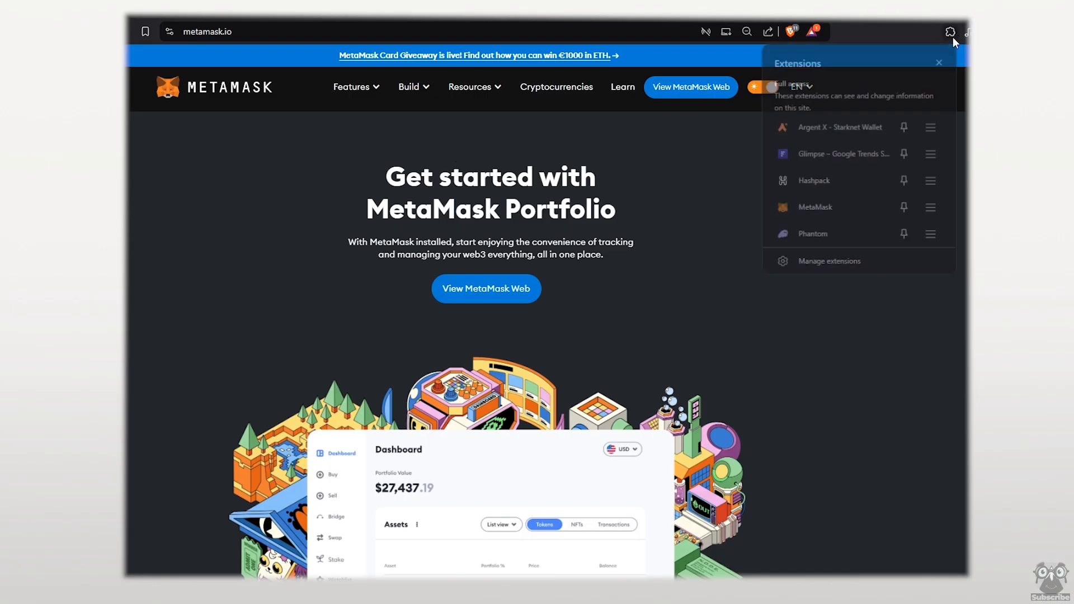
pyautogui.click(814, 207)
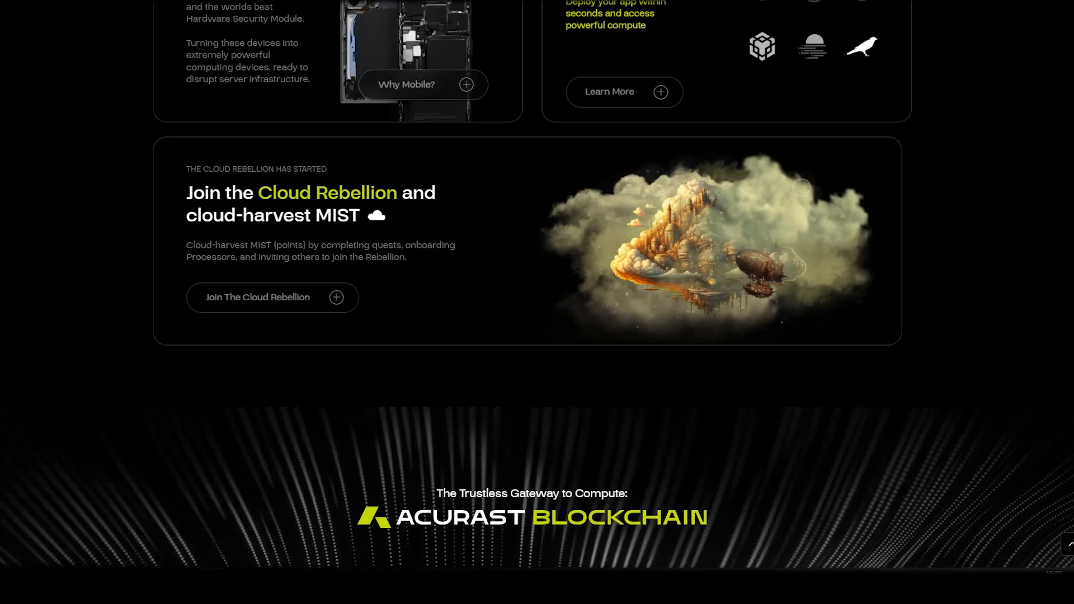
# Sign up for the Cloud Rebellion using referral code mg3gif
pyautogui.click(271, 297)
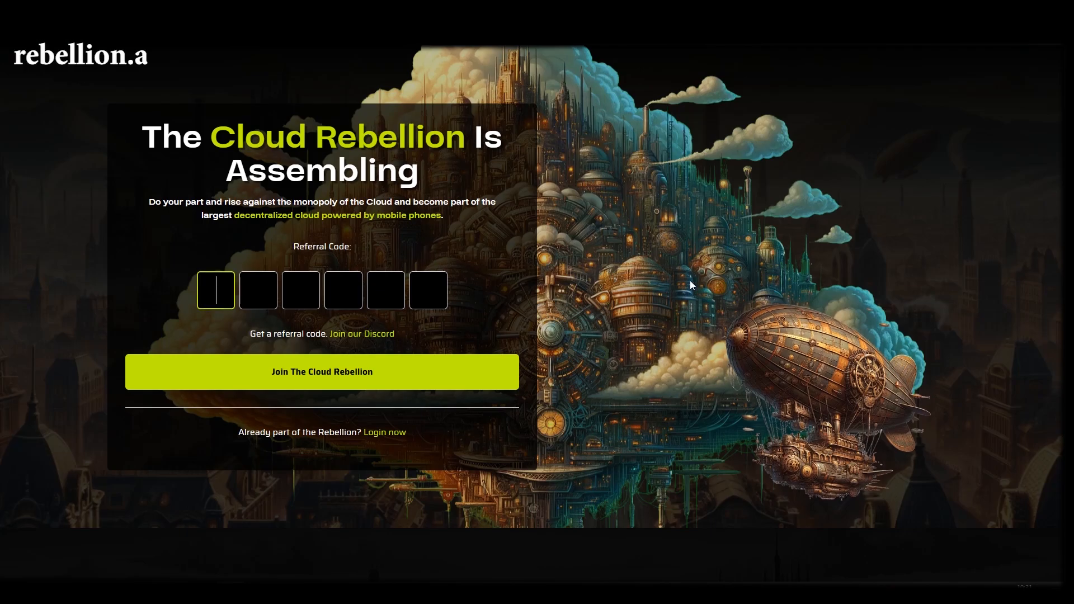
pyautogui.write('mg3gif')
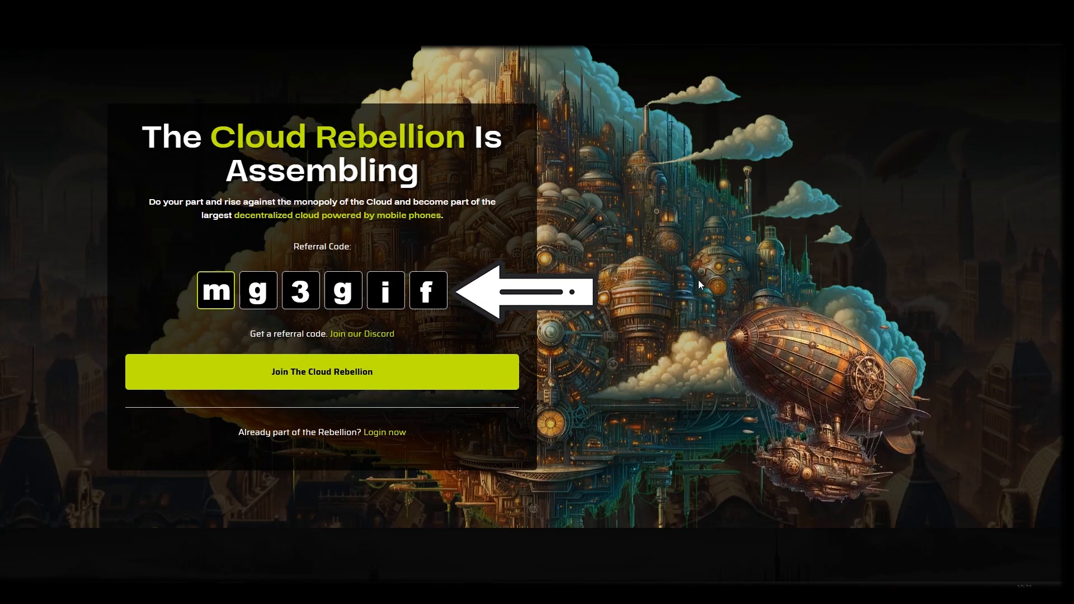
pyautogui.click(321, 372)
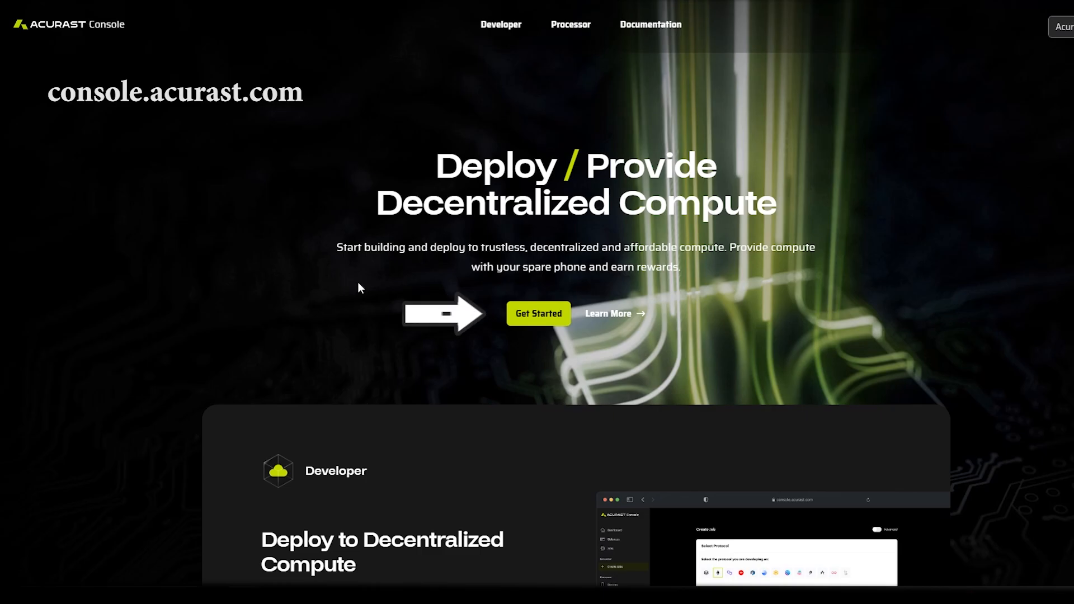
# Log in via MetaMask signature and fund the account to 0.5 cACU
pyautogui.click(537, 313)
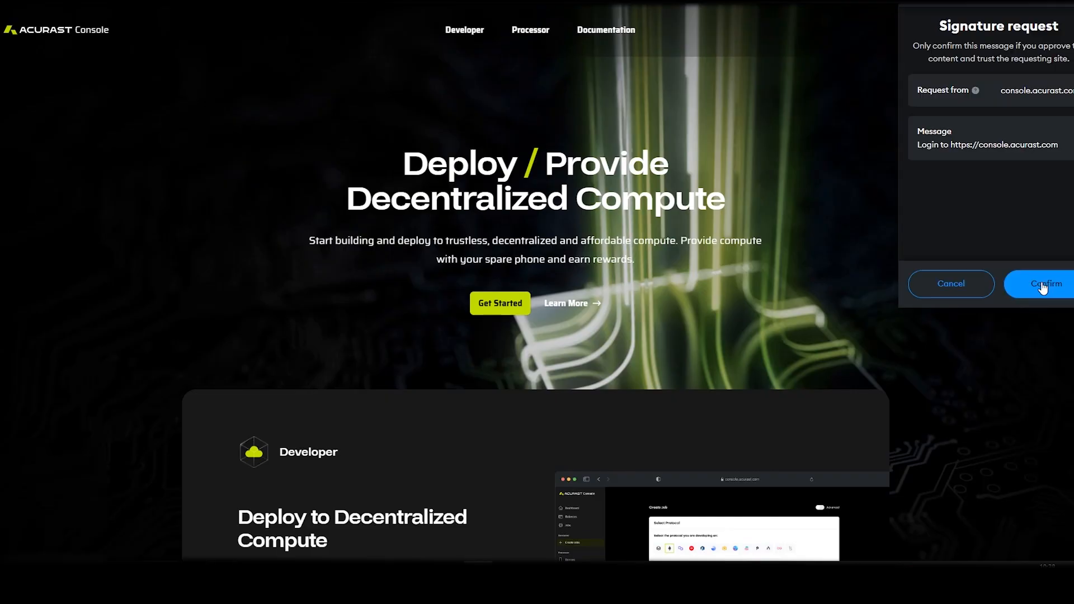
pyautogui.click(1044, 284)
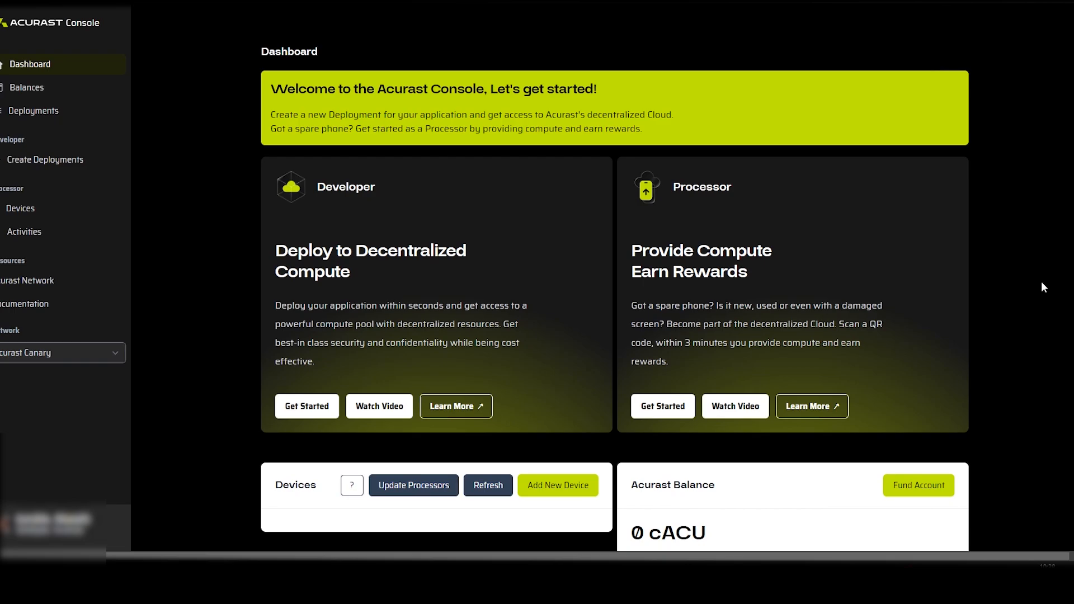
pyautogui.scroll(-3)
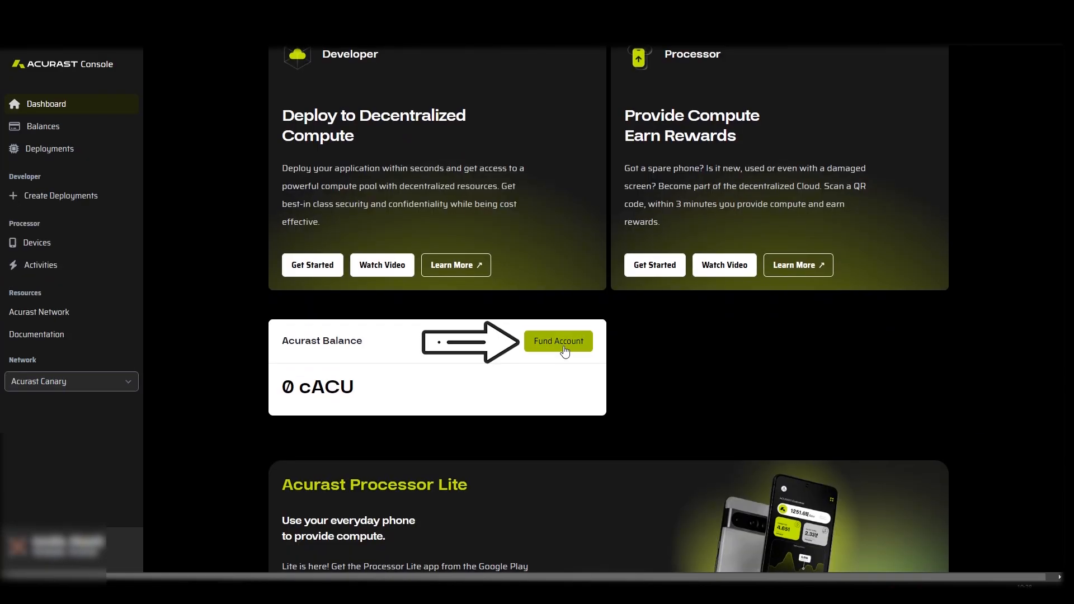
pyautogui.click(557, 341)
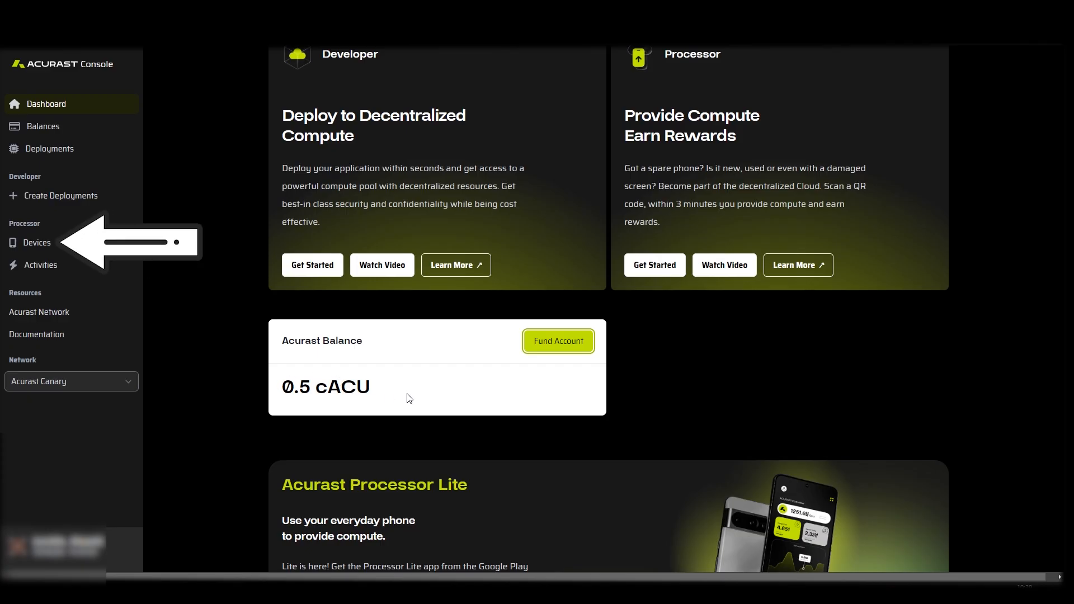
# Add a new processor device on the Devices page and approve its MetaMask transaction
pyautogui.click(36, 242)
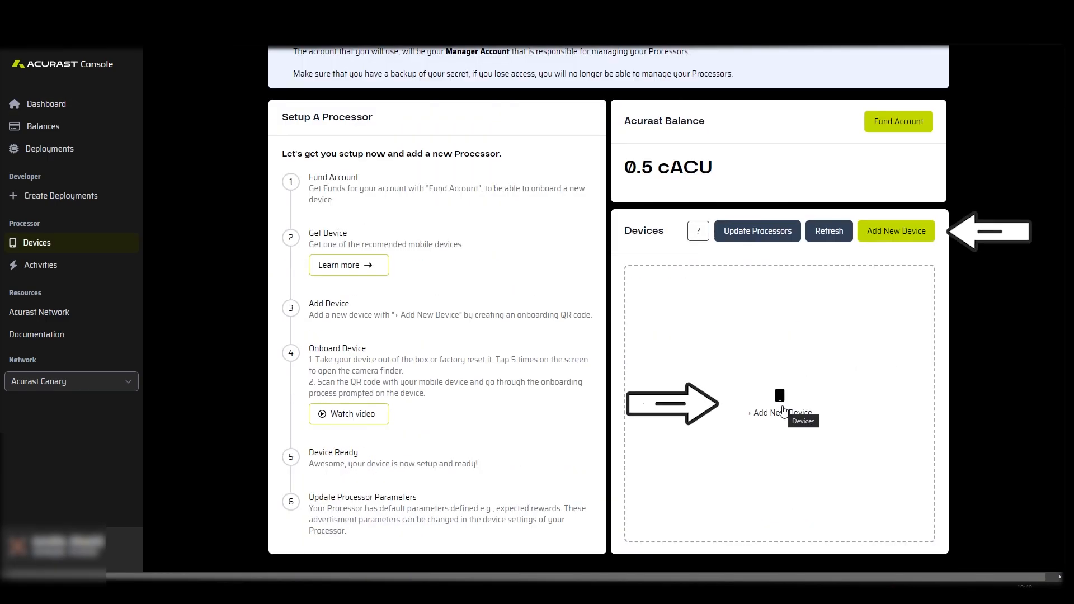
pyautogui.click(895, 231)
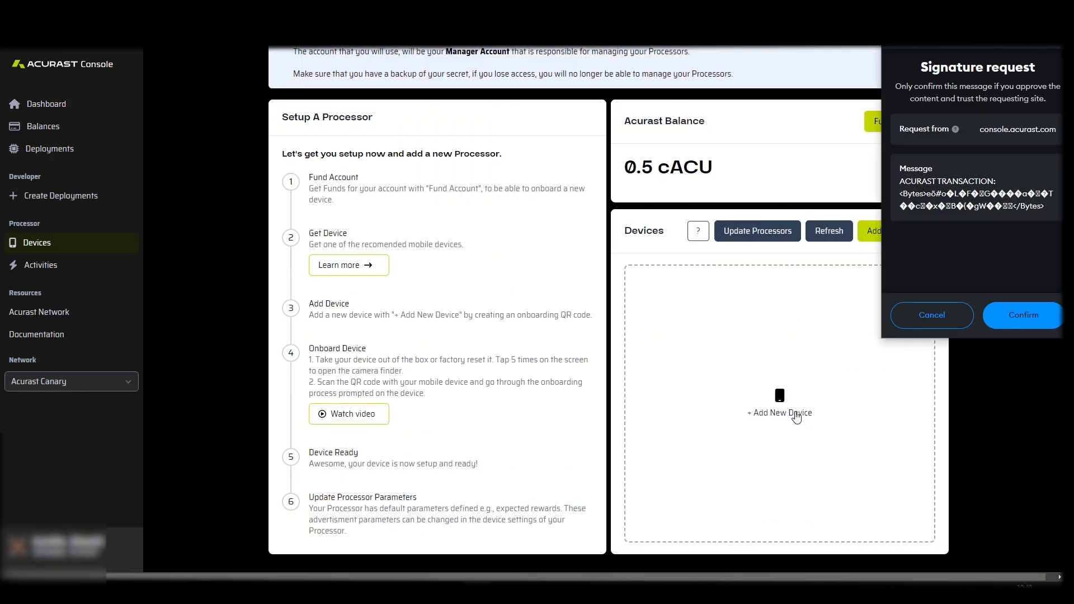
pyautogui.click(1021, 315)
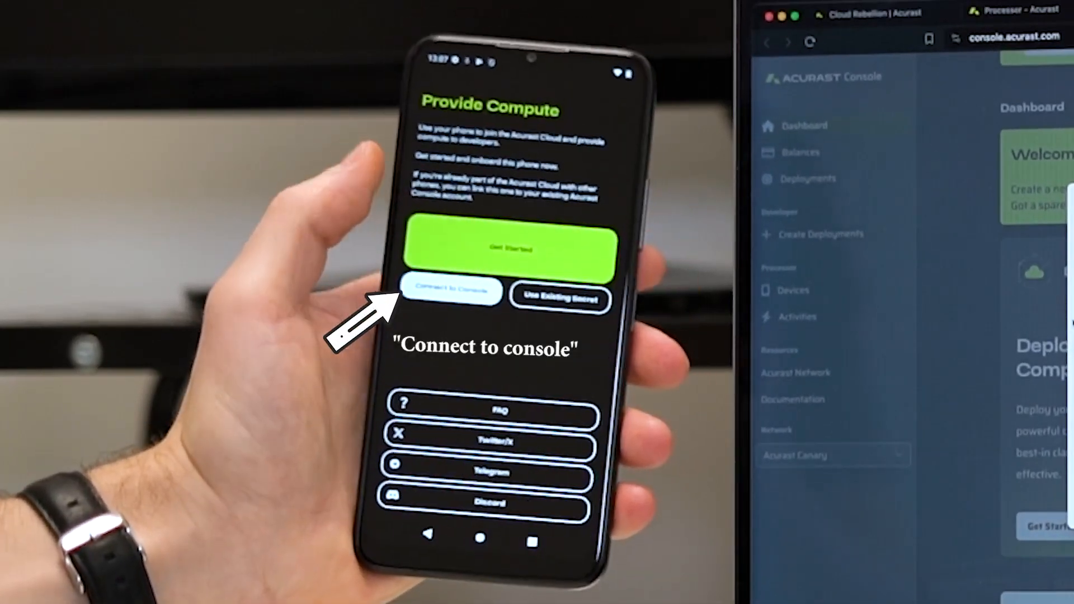
# Link the phone to the console, erase all its data, and begin fresh setup
pyautogui.click(452, 291)
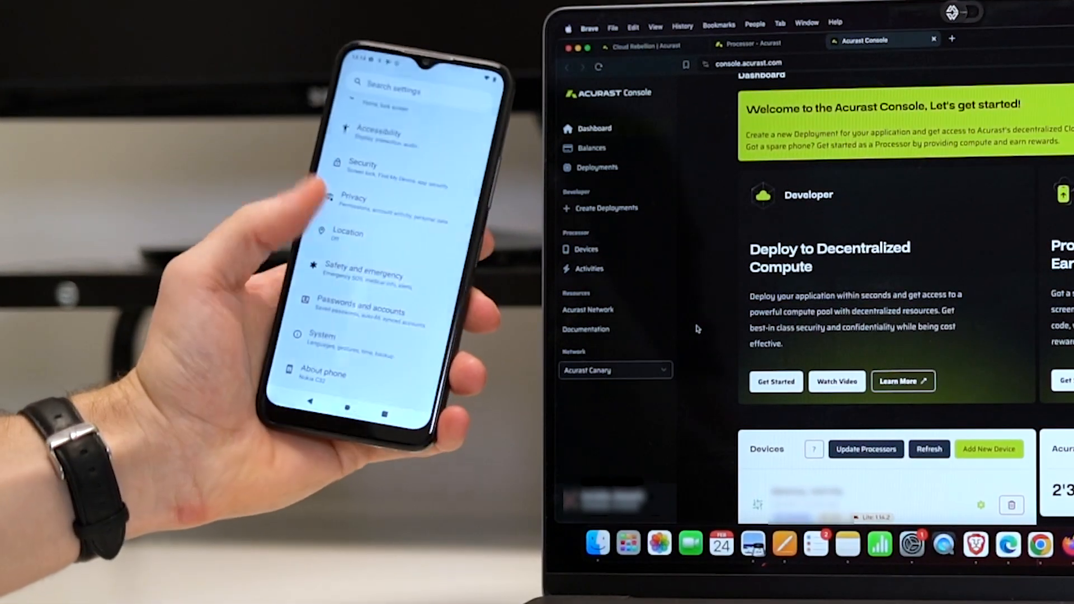
pyautogui.click(322, 336)
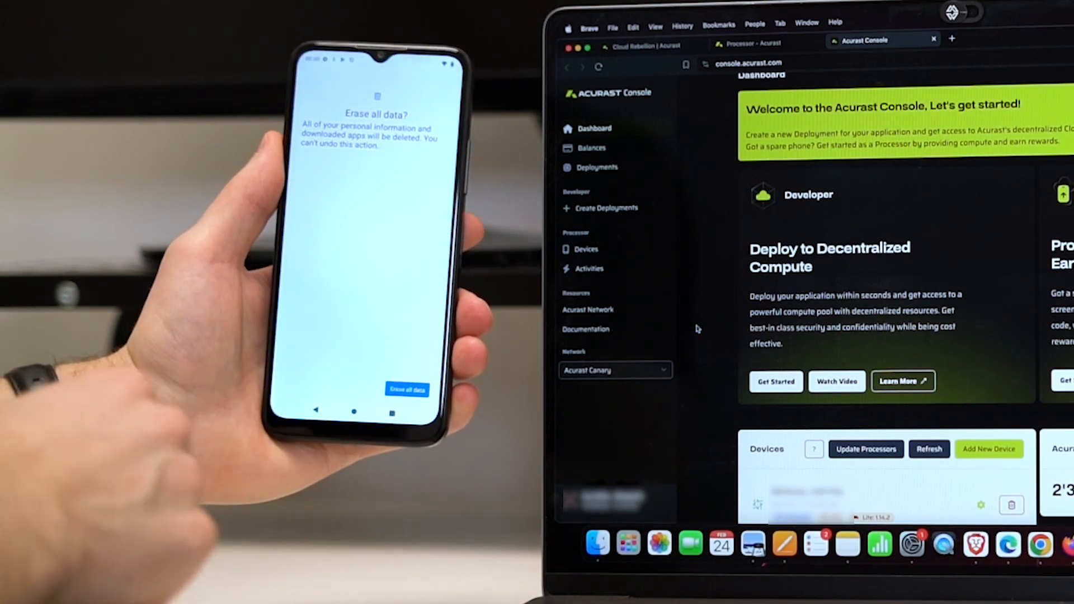
pyautogui.click(406, 389)
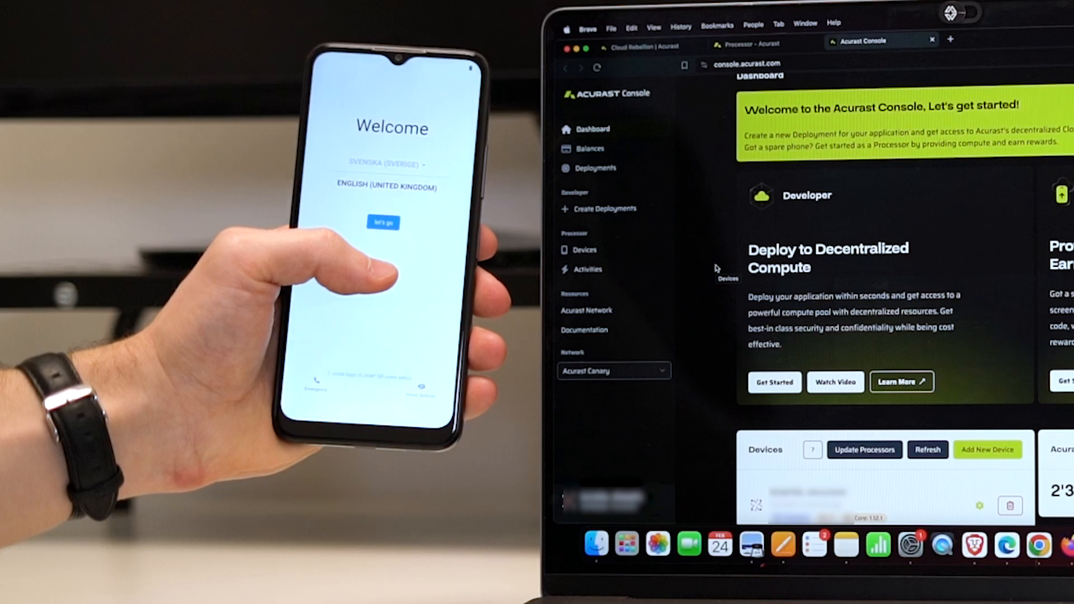
pyautogui.click(382, 221)
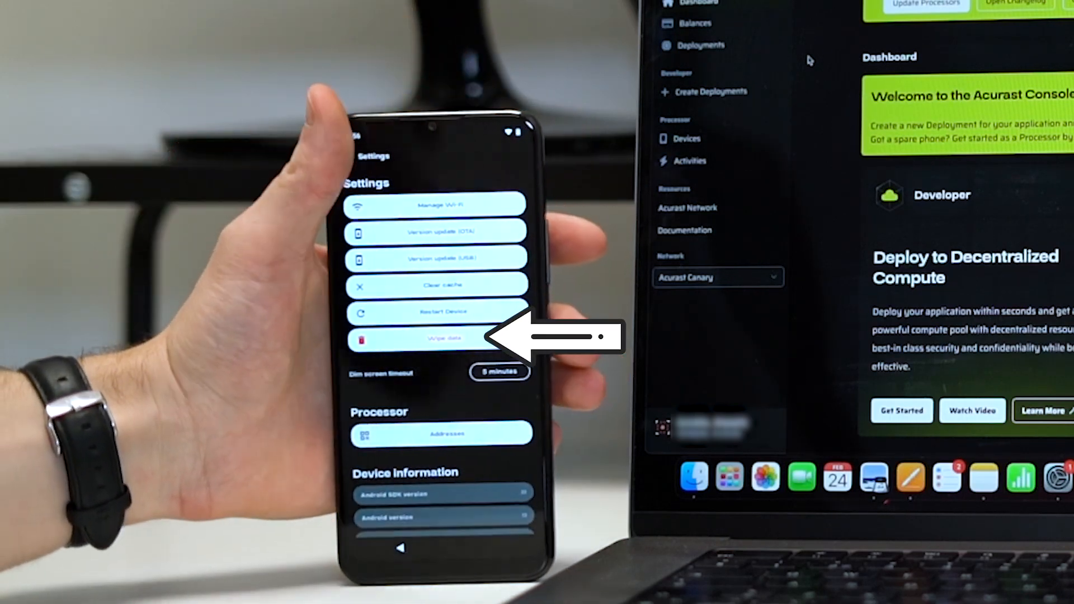
# Wipe the Acurast Processor app's data from its Settings screen
pyautogui.click(436, 339)
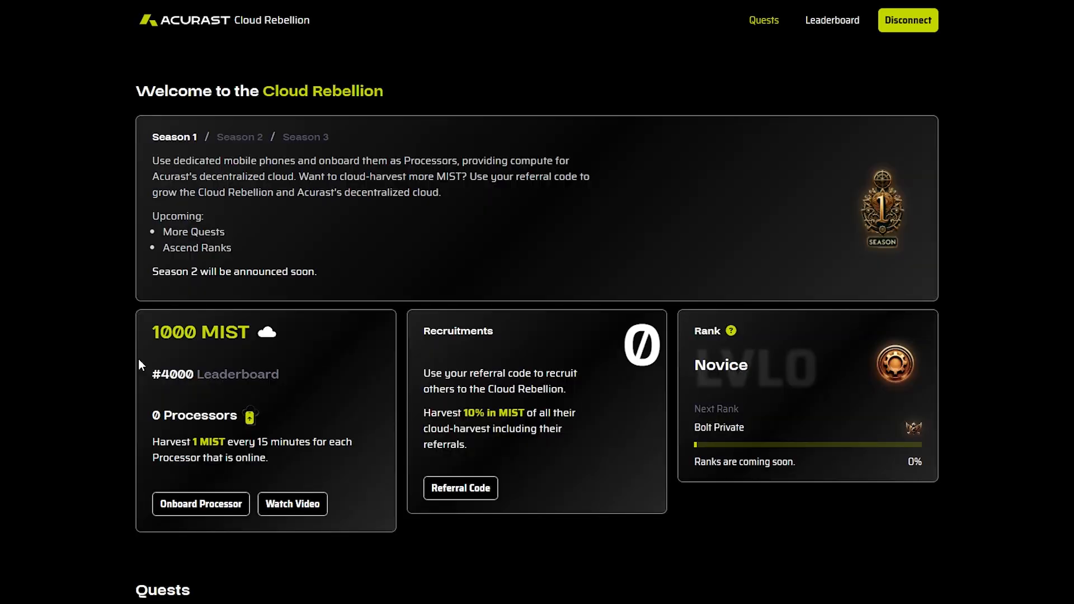
pyautogui.scroll(-3)
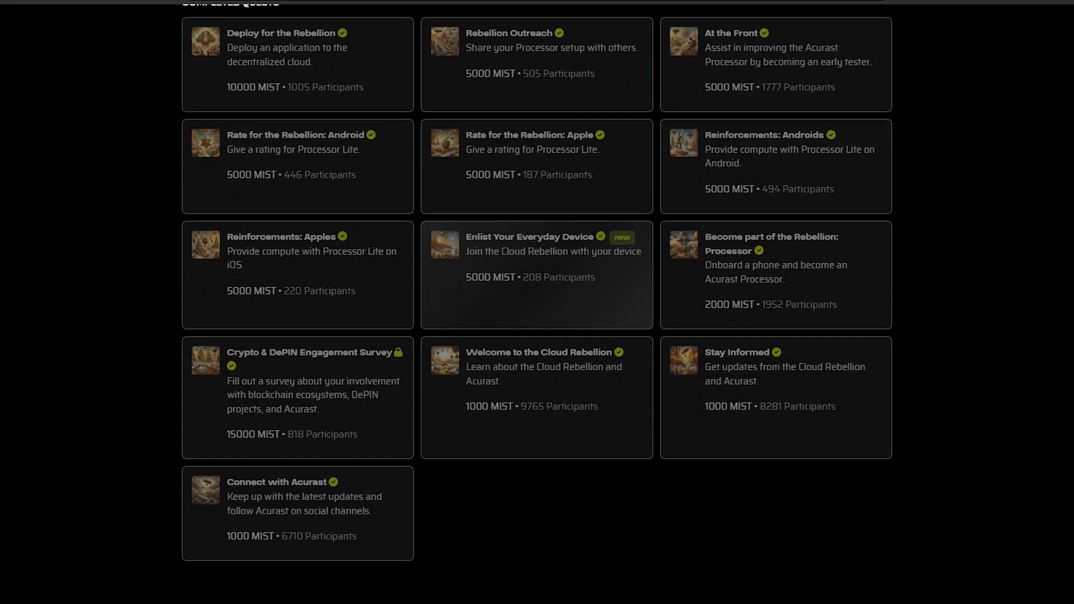